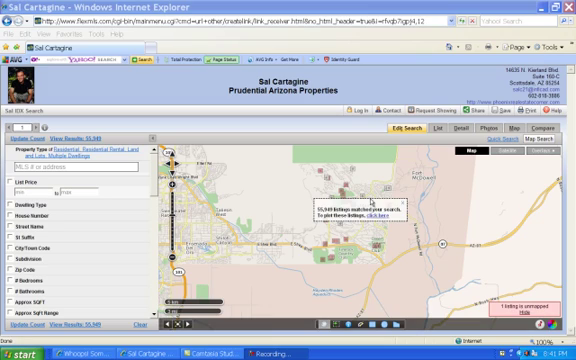
mouse_move(408, 224)
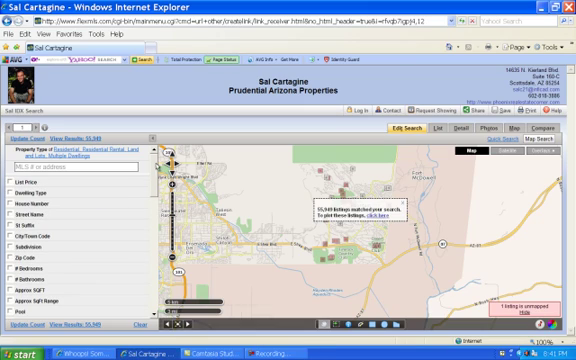
Set Dwelling Type to Single Family - Detached in the search criteria.
scroll("down", 3)
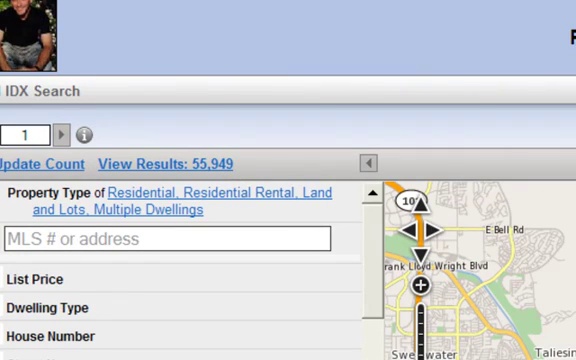
mouse_move(264, 164)
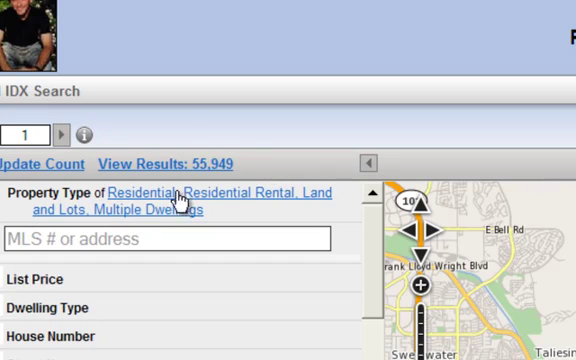
mouse_move(350, 190)
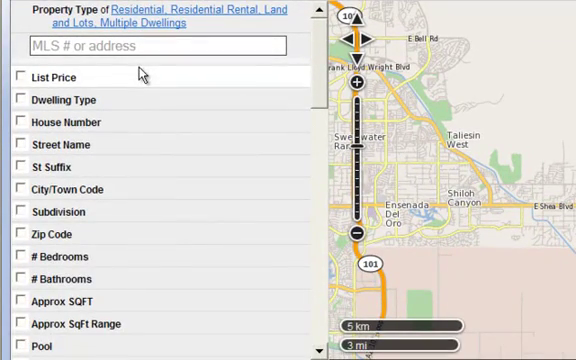
left_click(64, 100)
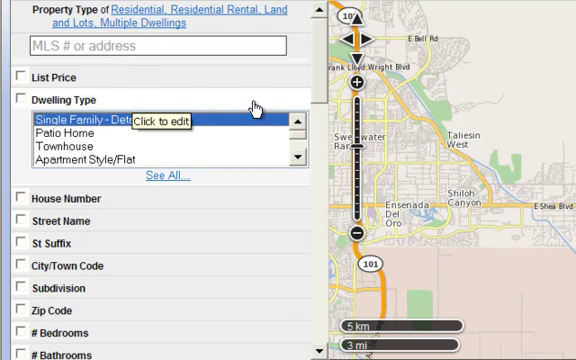
mouse_move(252, 102)
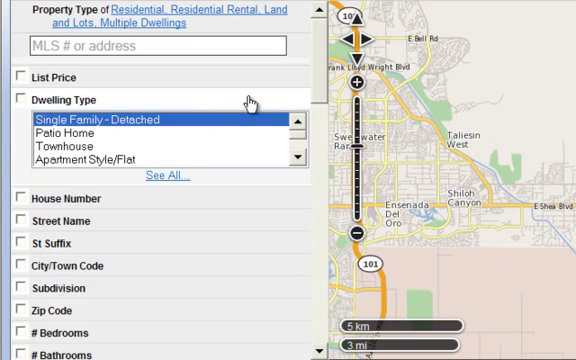
left_click(92, 120)
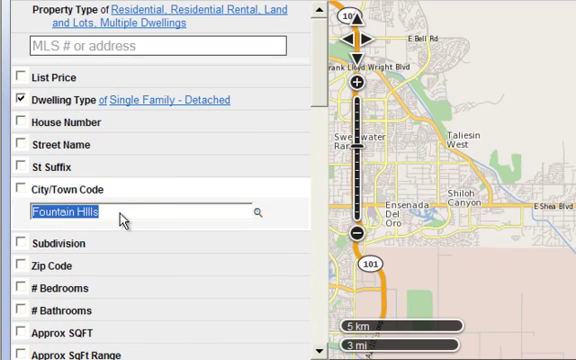
mouse_move(160, 190)
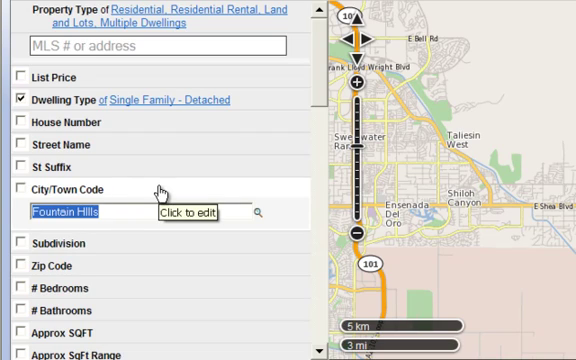
mouse_move(156, 190)
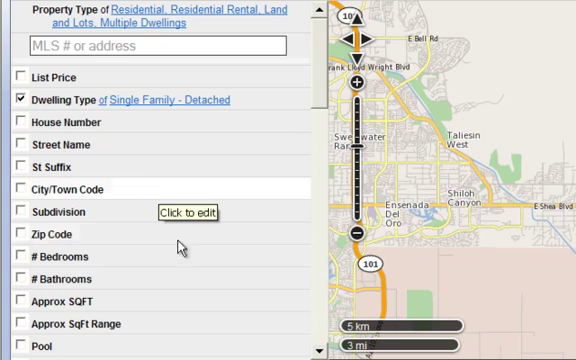
Restrict approximate square footage to 2,500-3,000 and update the matching result count.
scroll("down", 3)
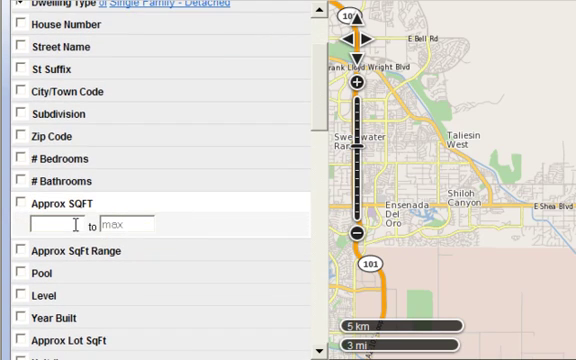
type("2500")
left_click(128, 224)
type("3000")
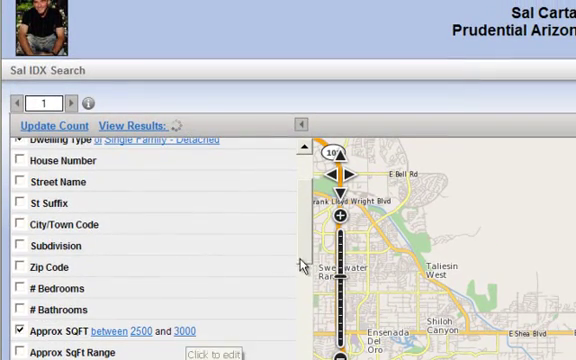
left_click(52, 124)
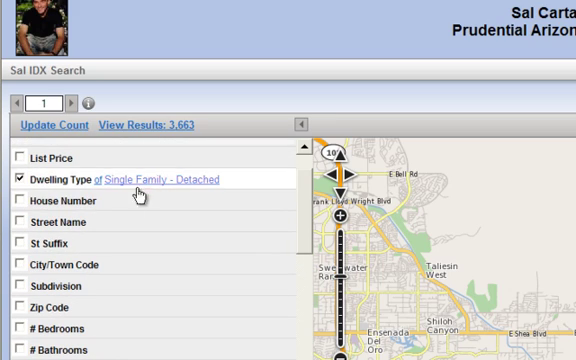
left_click(20, 264)
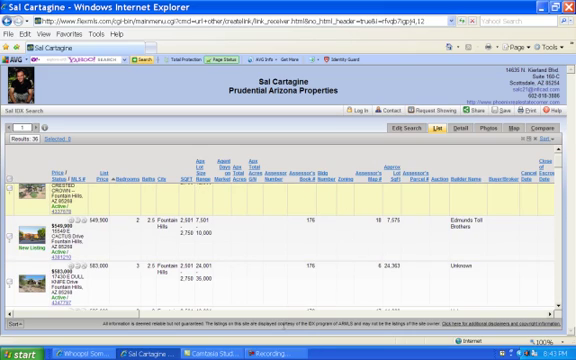
Scroll across the results table to review photos, prices and property columns.
scroll("right", 3)
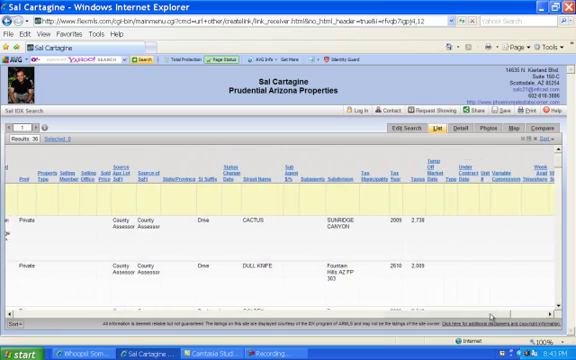
scroll("right", 3)
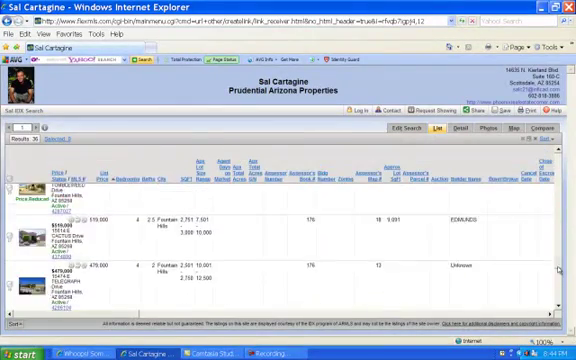
scroll("down", 3)
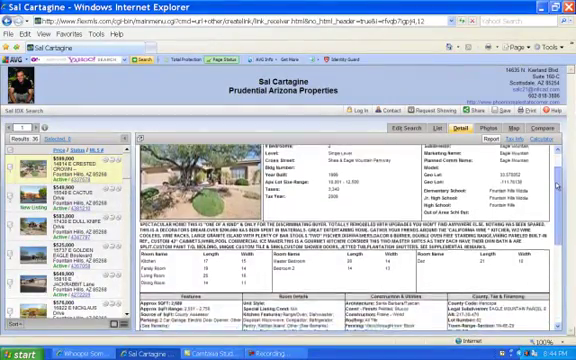
Scroll the listing detail toward its photo gallery of the desert sunset and thumbnails.
scroll("down", 3)
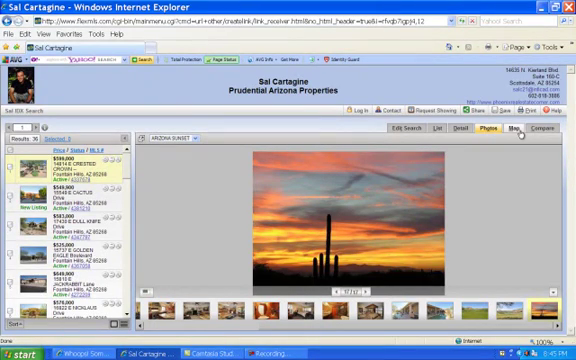
Show the listing's tax and assessment records and scroll through them.
left_click(514, 132)
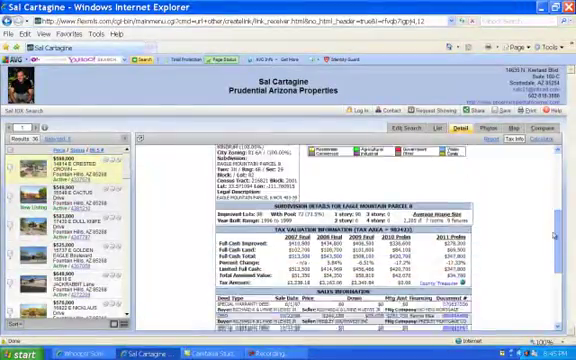
scroll("down", 3)
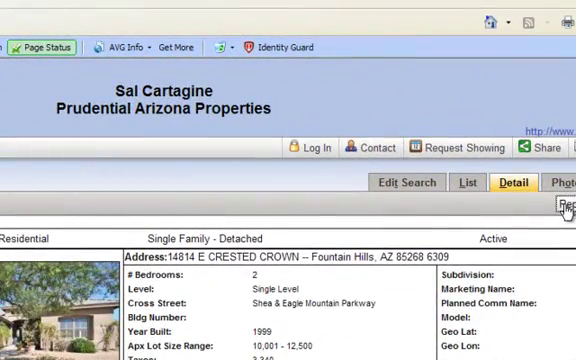
left_click(308, 148)
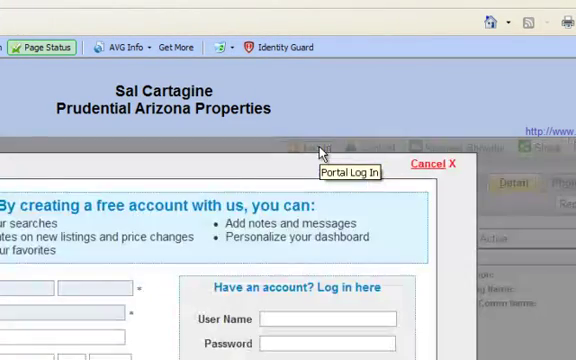
mouse_move(346, 100)
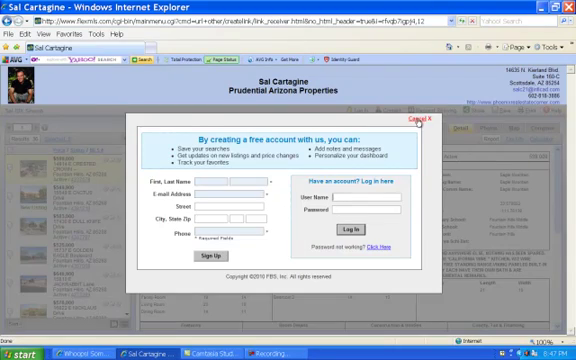
Cancel the portal sign-in panel to return to the Fountain Hills listing detail.
left_click(410, 118)
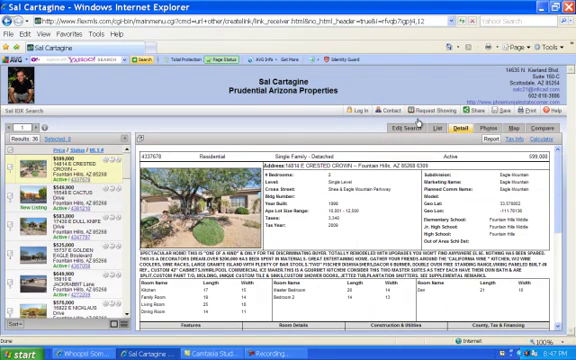